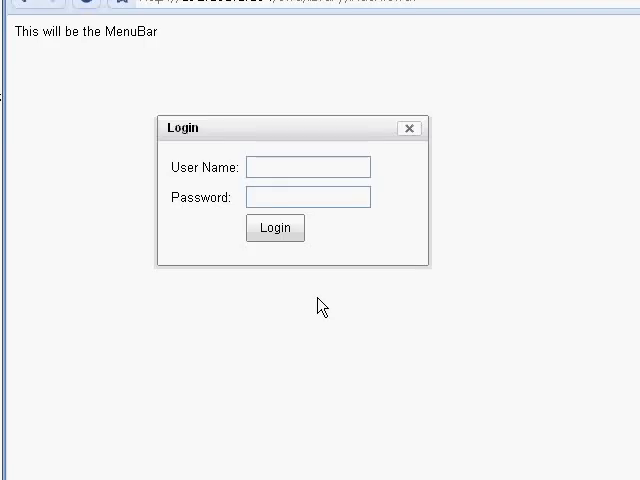
mouse_move(310, 306)
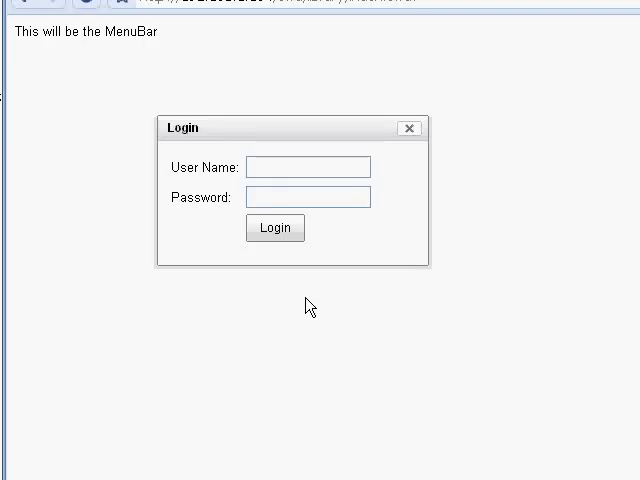
mouse_move(298, 276)
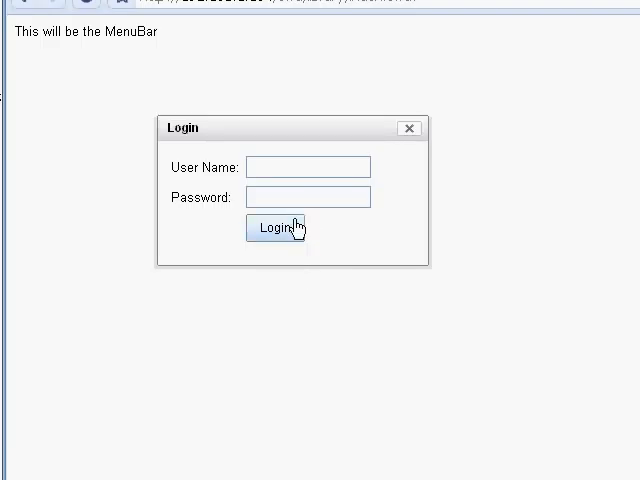
mouse_move(318, 215)
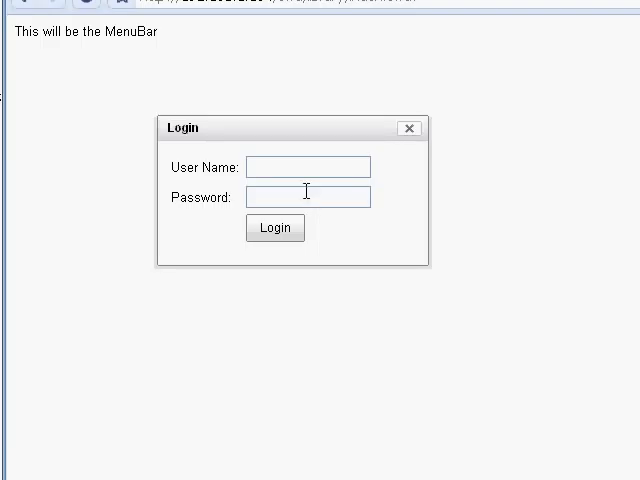
mouse_move(315, 161)
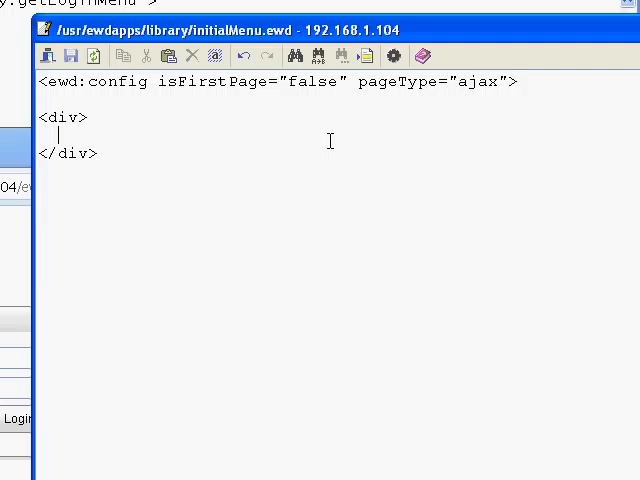
- Type a self-closing <yui:MenuBar sessionName="menuDef" /> tag inside the div of initialMenu.ewd
type("<")
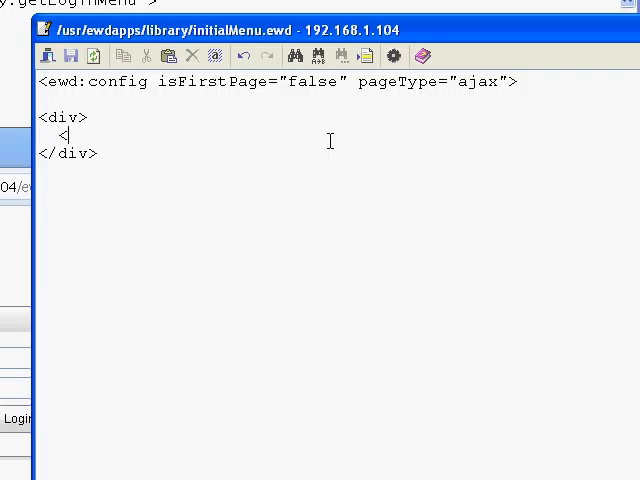
type("yui:")
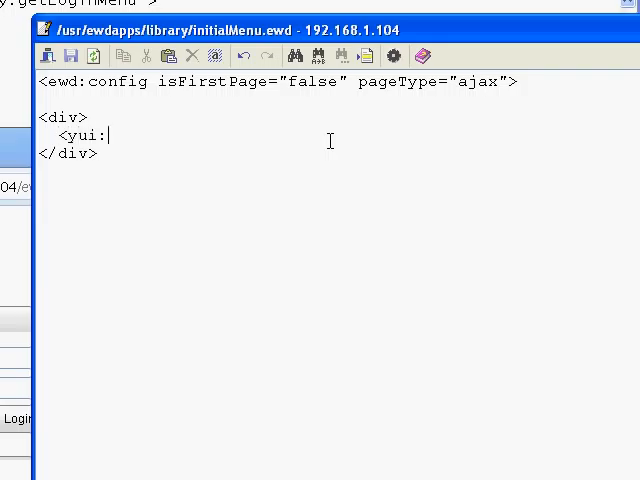
type("MenuBar")
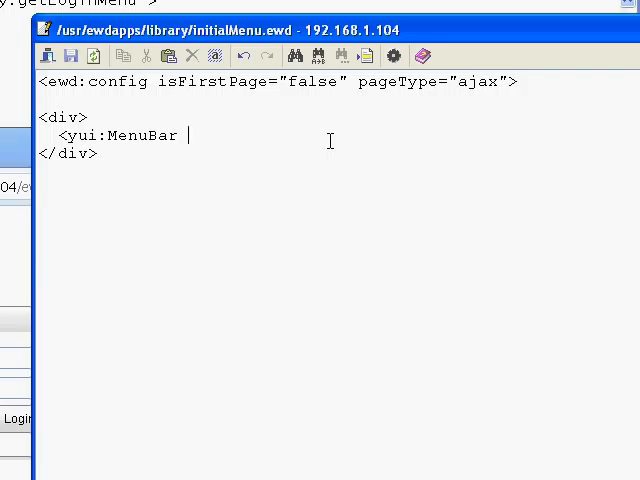
type("sessi")
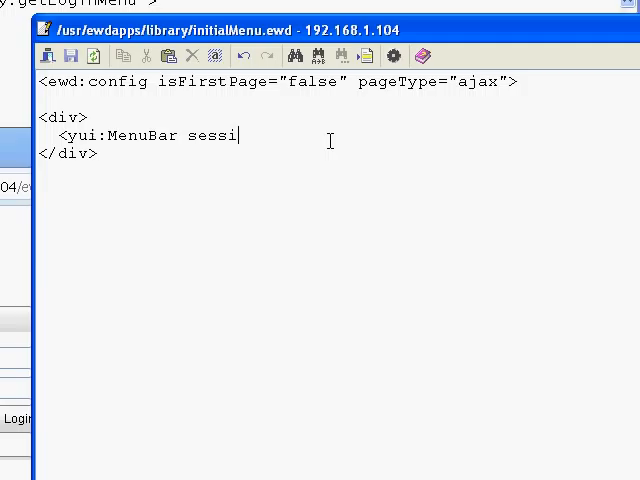
type("onName")
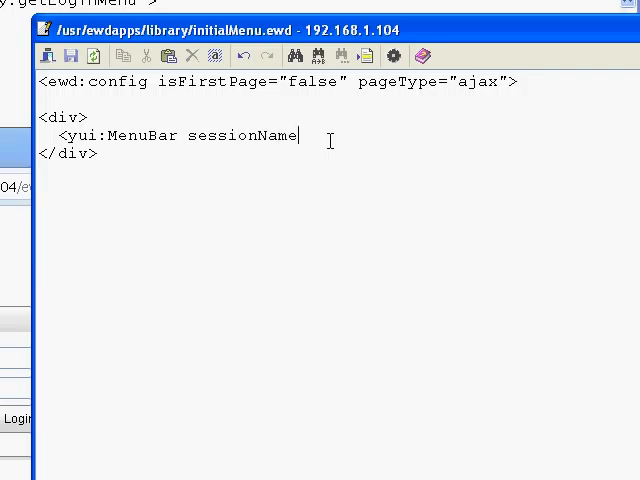
type("=")
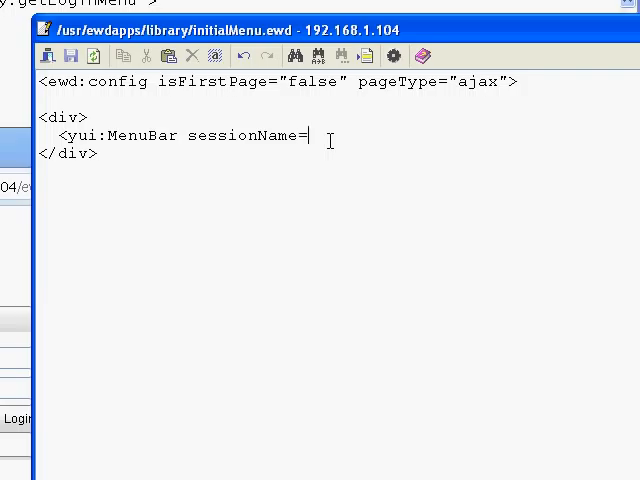
type("\"menuDe")
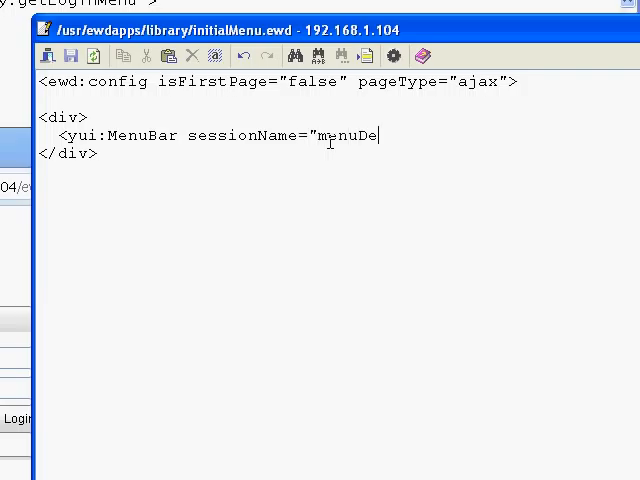
type("f\" />")
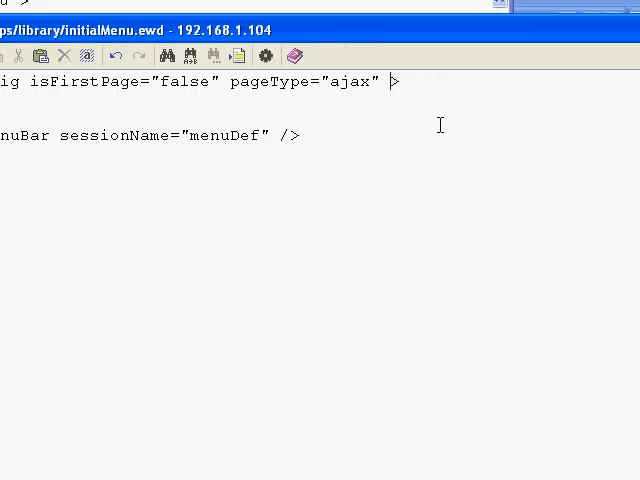
- Add prepageScript="py:library.getLoginMenu" to the ewd:config tag in initialMenu.ewd
type("pre")
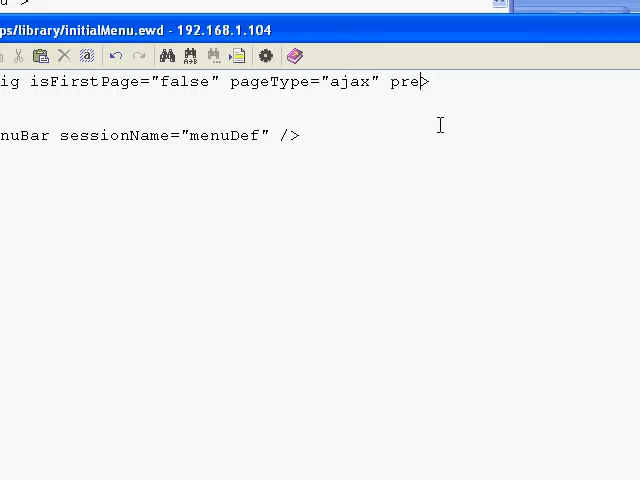
type("pageScr")
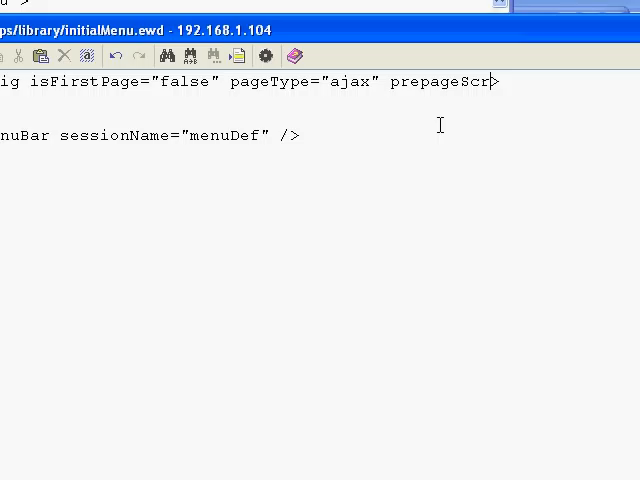
type("ipt=")
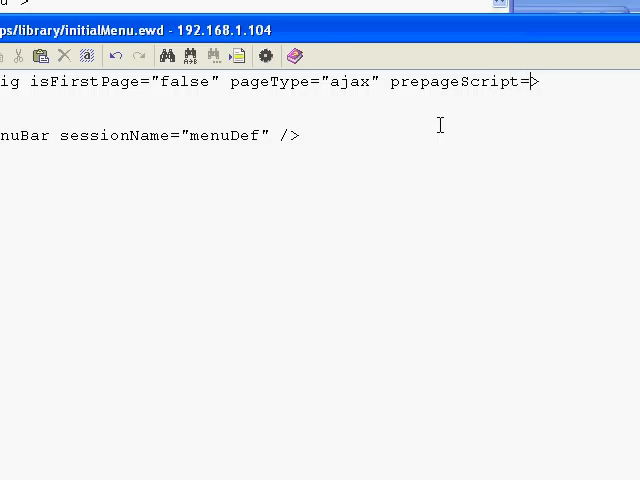
type("py:")
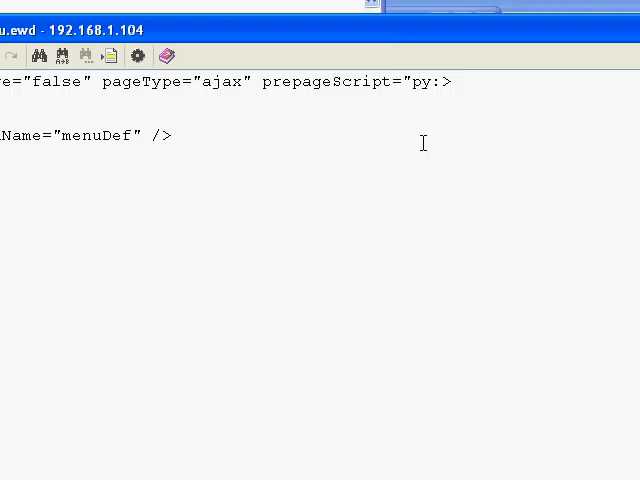
type("l")
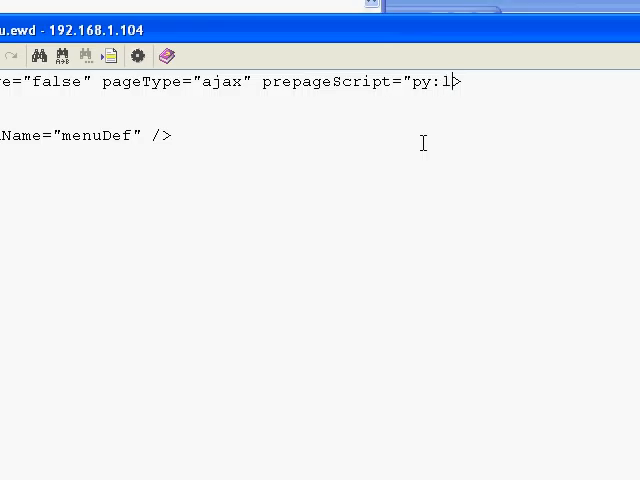
type("ibrary>")
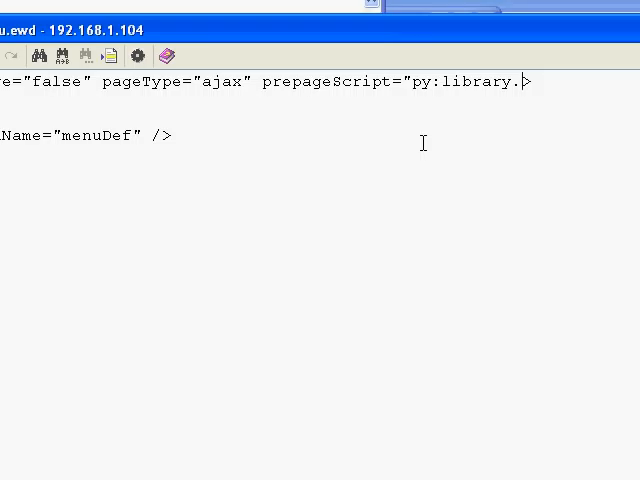
type("get")
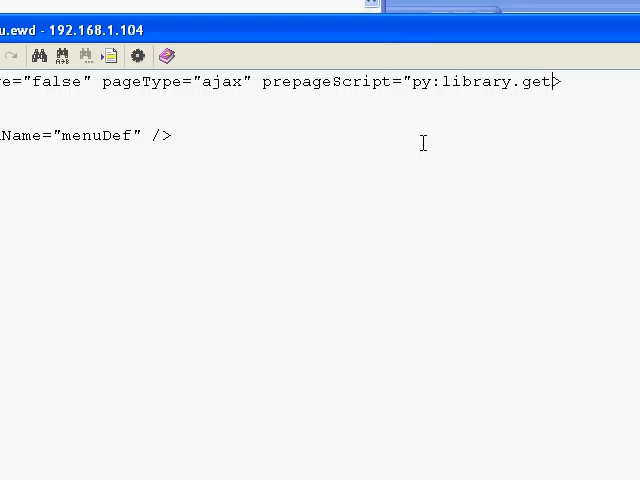
type("Logio")
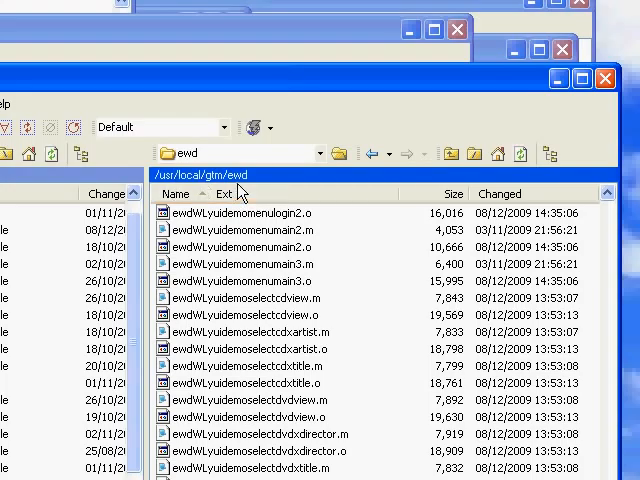
mouse_move(258, 197)
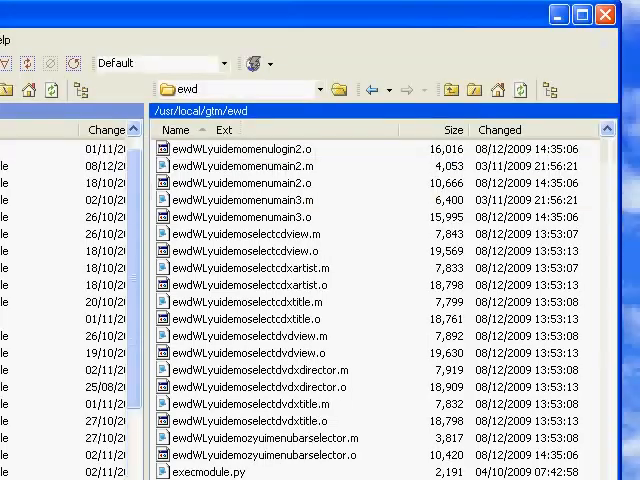
- Start a new file in the remote /usr/local/gtm/ewd folder via New > File
scroll("down", 3)
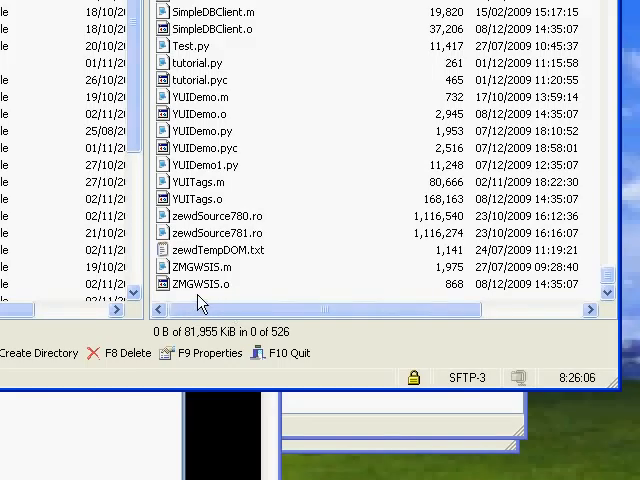
right_click(205, 302)
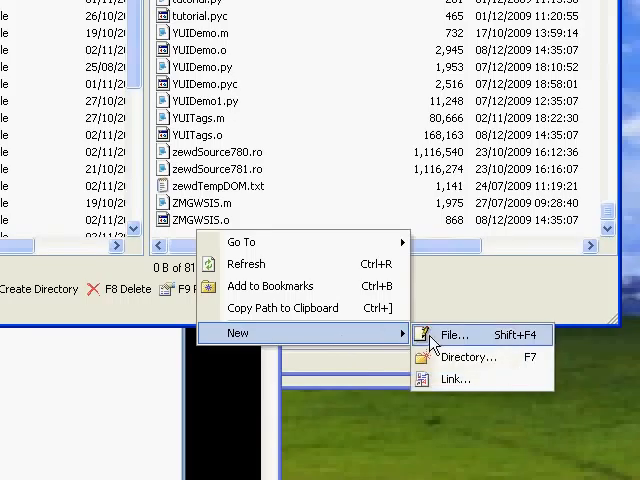
left_click(453, 333)
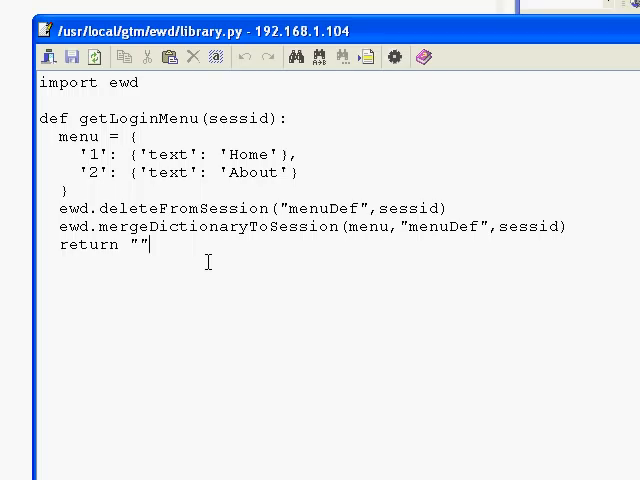
mouse_move(203, 225)
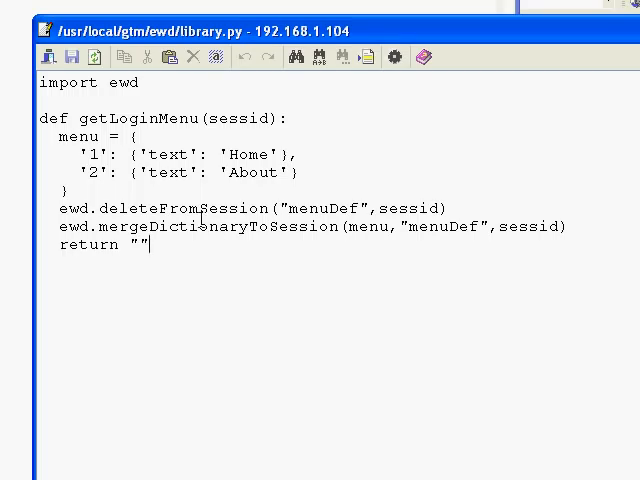
mouse_move(197, 245)
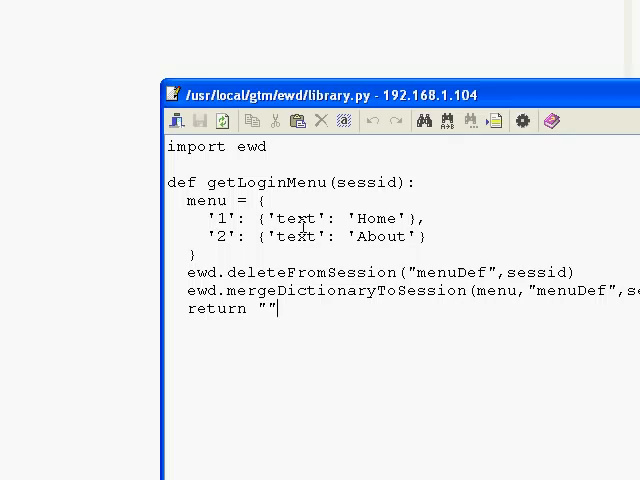
mouse_move(290, 305)
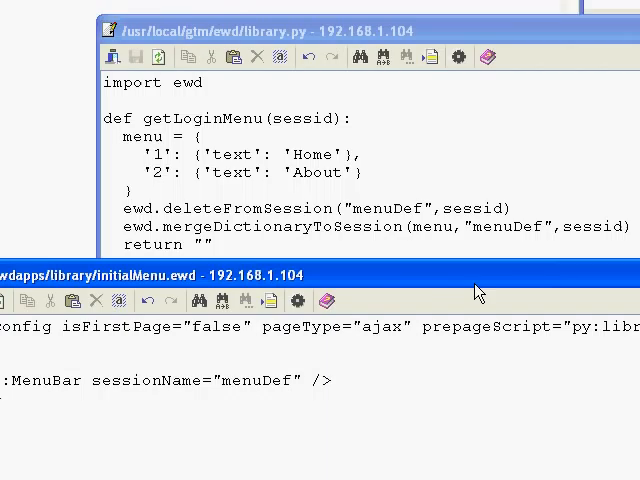
mouse_move(388, 318)
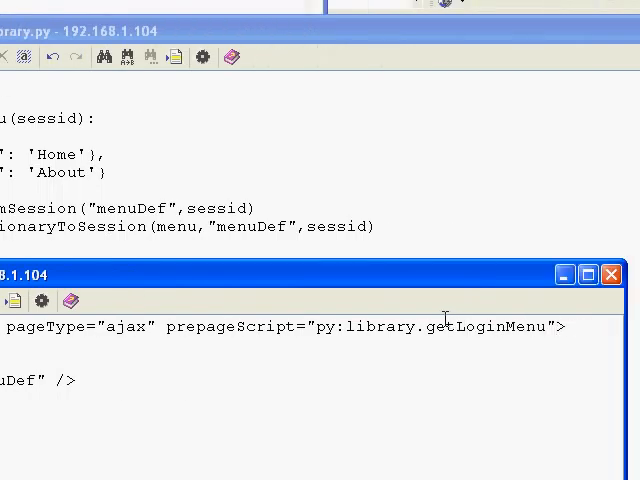
mouse_move(200, 307)
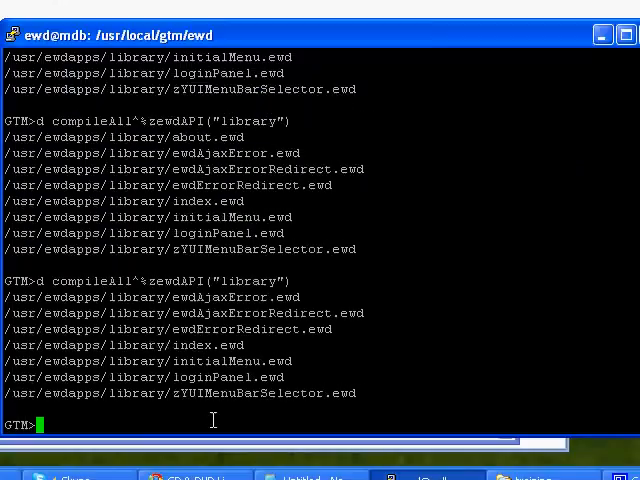
- Recompile the library app with d compileAll^%zewdAPI("library") and bring the CD & DVD Library window forward
type("d compileAll^%zewdAPI(\"library\")")
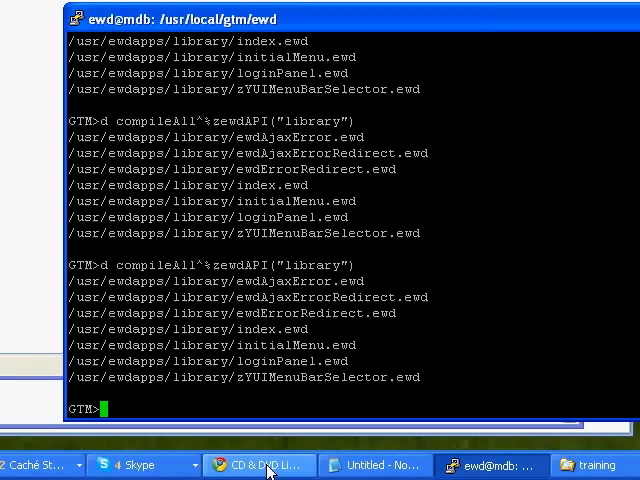
left_click(258, 465)
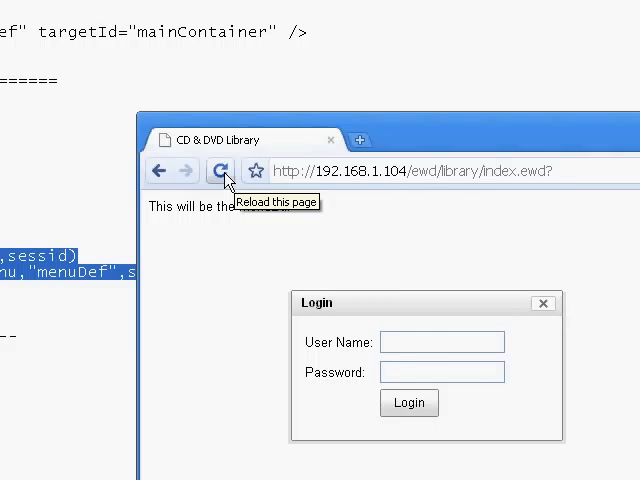
- Reload the CD & DVD Library page to show the Home/About menu bar
left_click(220, 170)
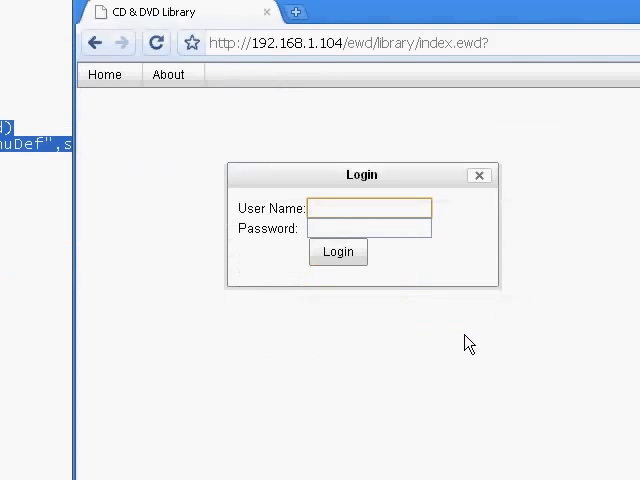
left_click(369, 208)
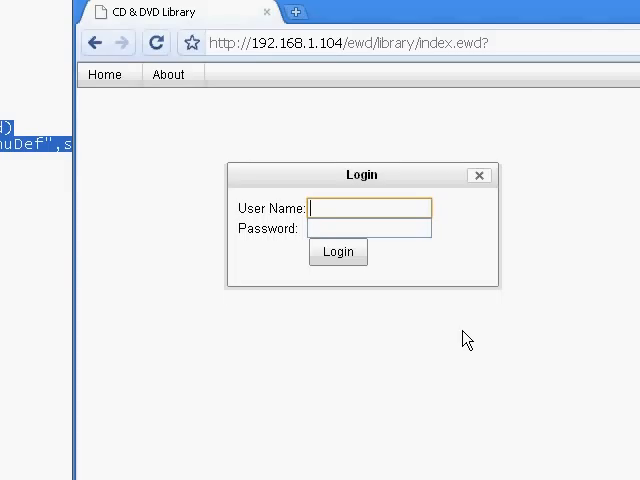
mouse_move(392, 301)
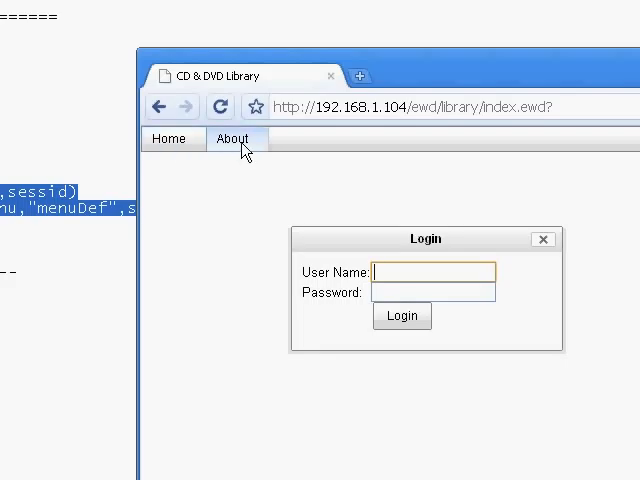
mouse_move(232, 155)
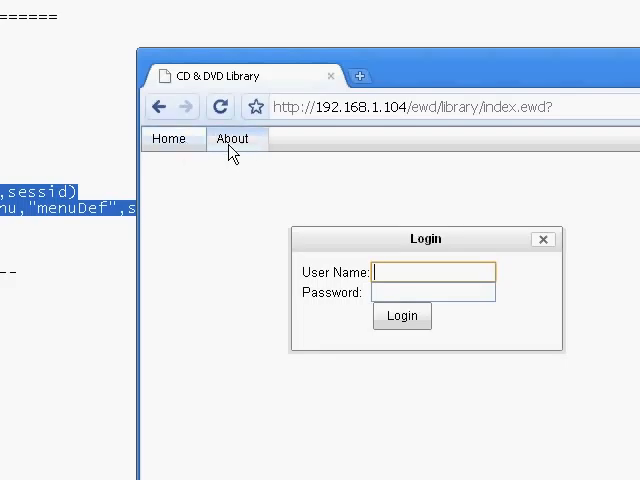
mouse_move(220, 160)
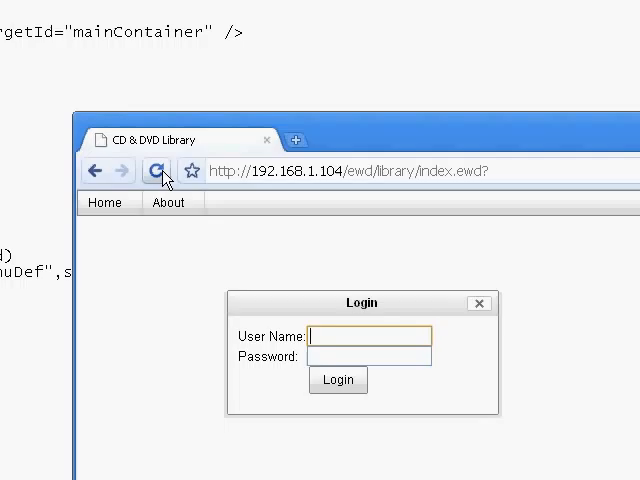
mouse_move(158, 170)
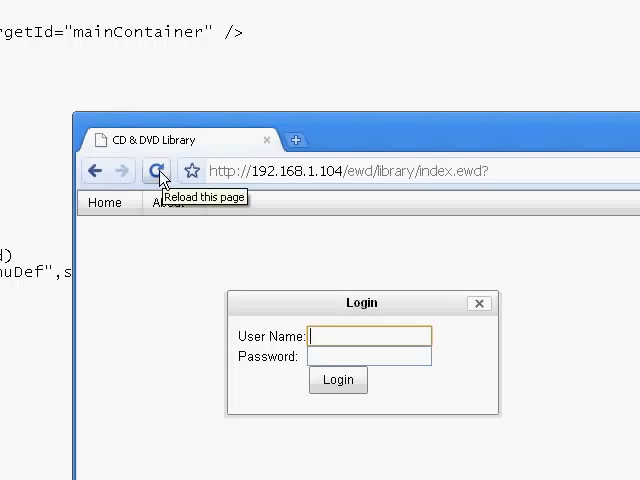
- Reload the page and open the Home (Login, Quit) and About (About) dropdowns
left_click(158, 170)
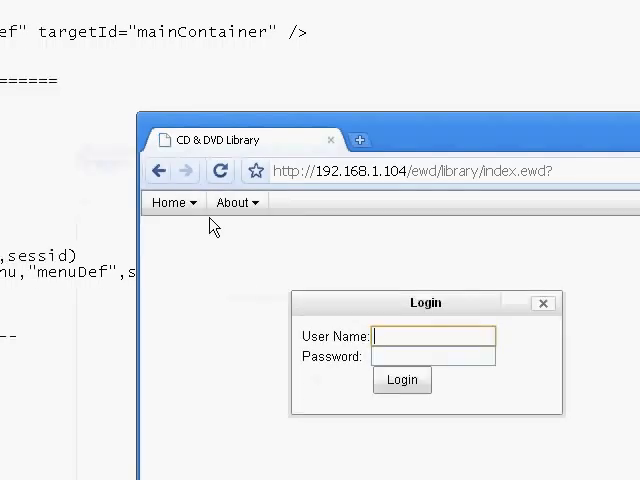
left_click(237, 202)
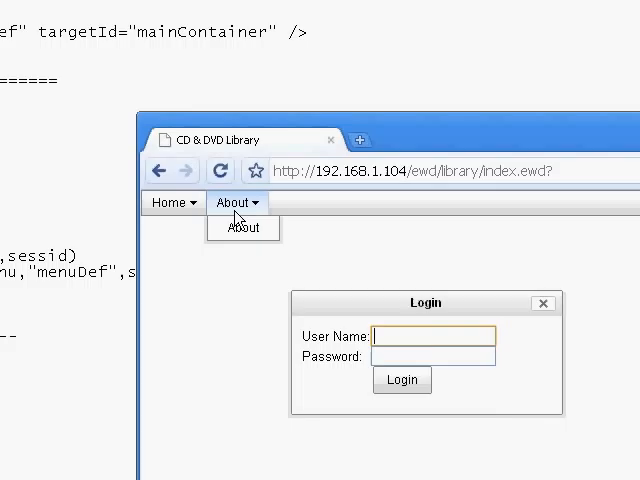
left_click(170, 202)
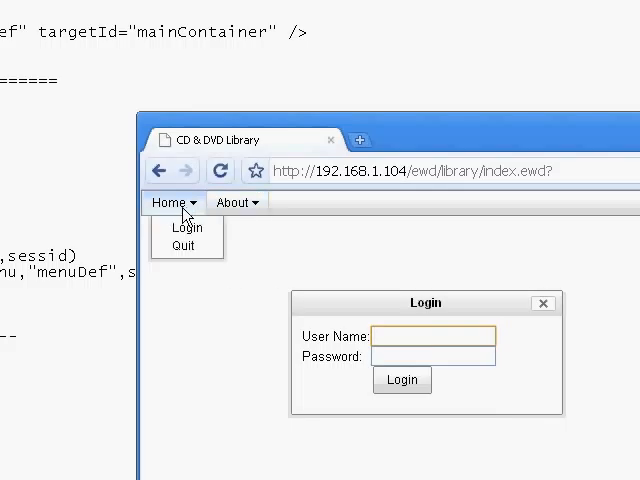
left_click(238, 202)
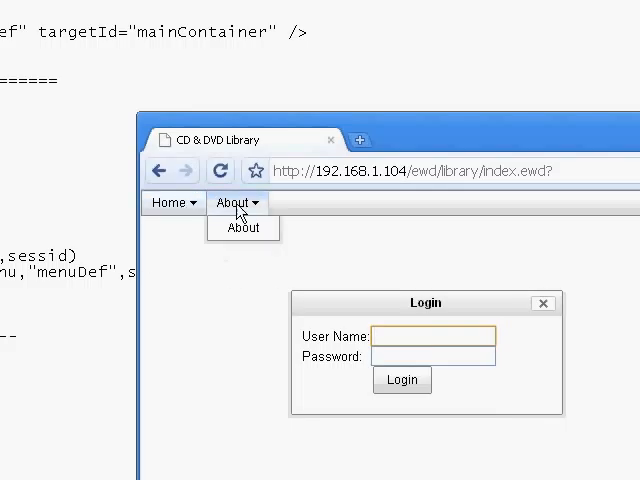
left_click(171, 202)
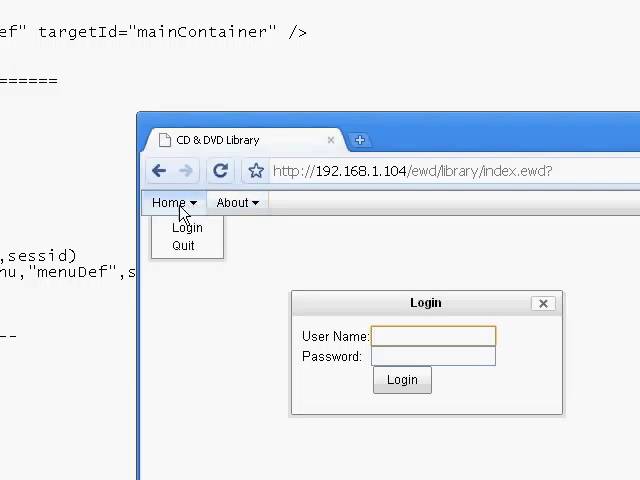
mouse_move(188, 228)
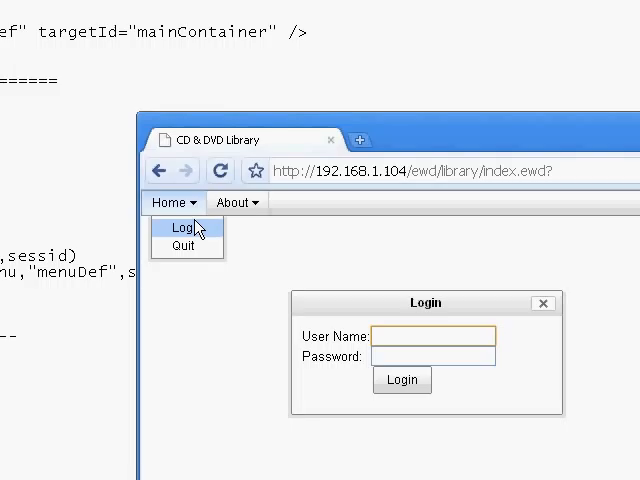
left_click(237, 202)
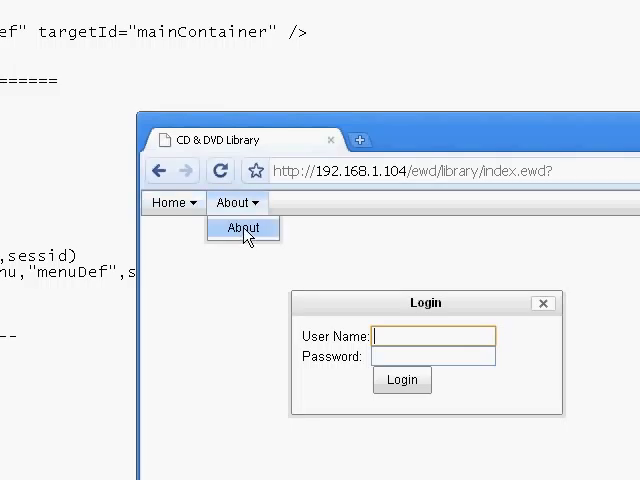
left_click(171, 202)
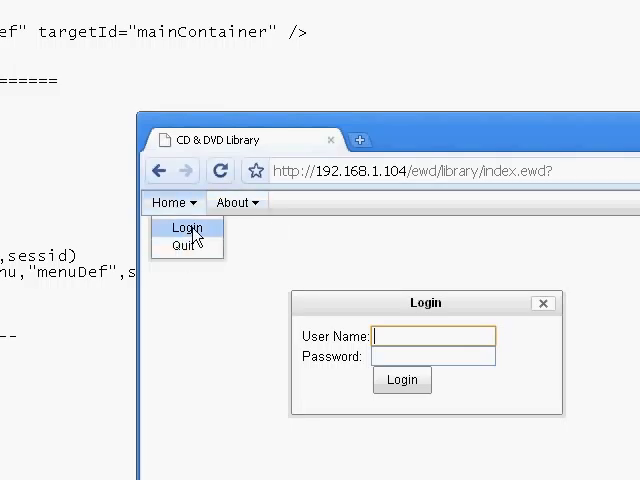
left_click(237, 202)
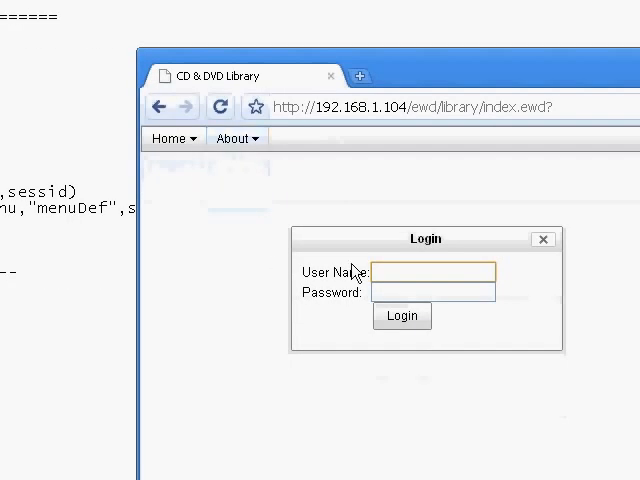
mouse_move(358, 215)
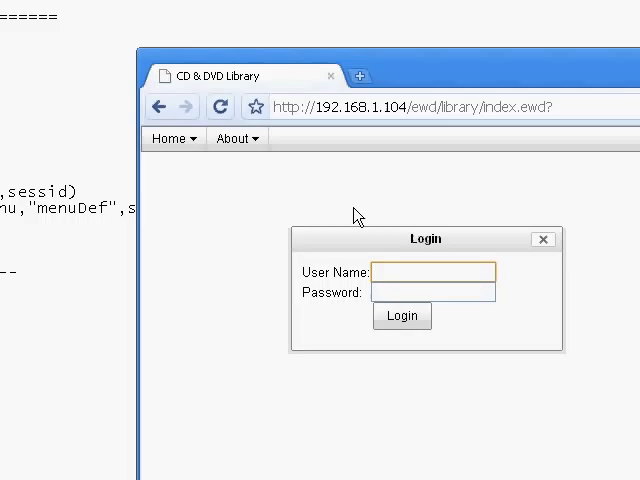
mouse_move(350, 210)
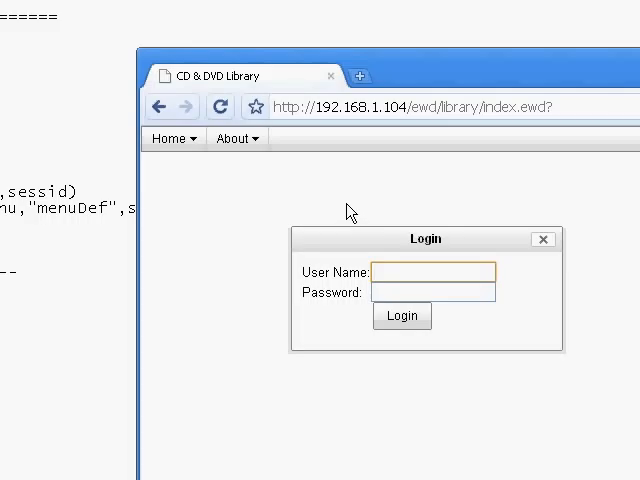